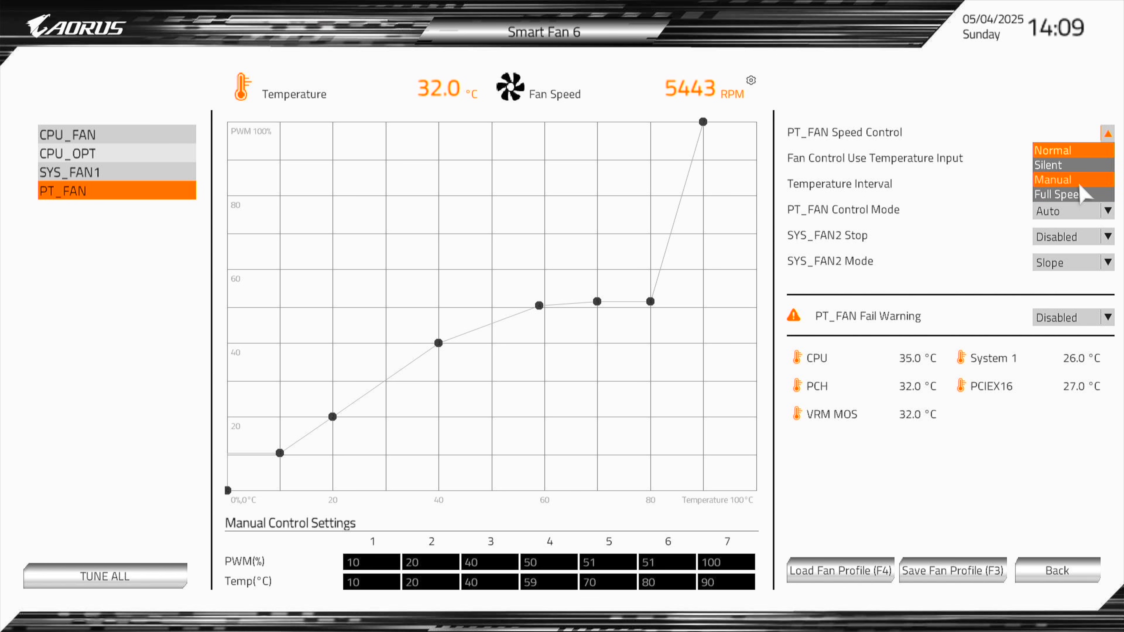
Set PT_FAN Speed Control to Manual so its custom PCH-temperature curve applies
{"action": "left_click", "coordinate": [1054, 179]}
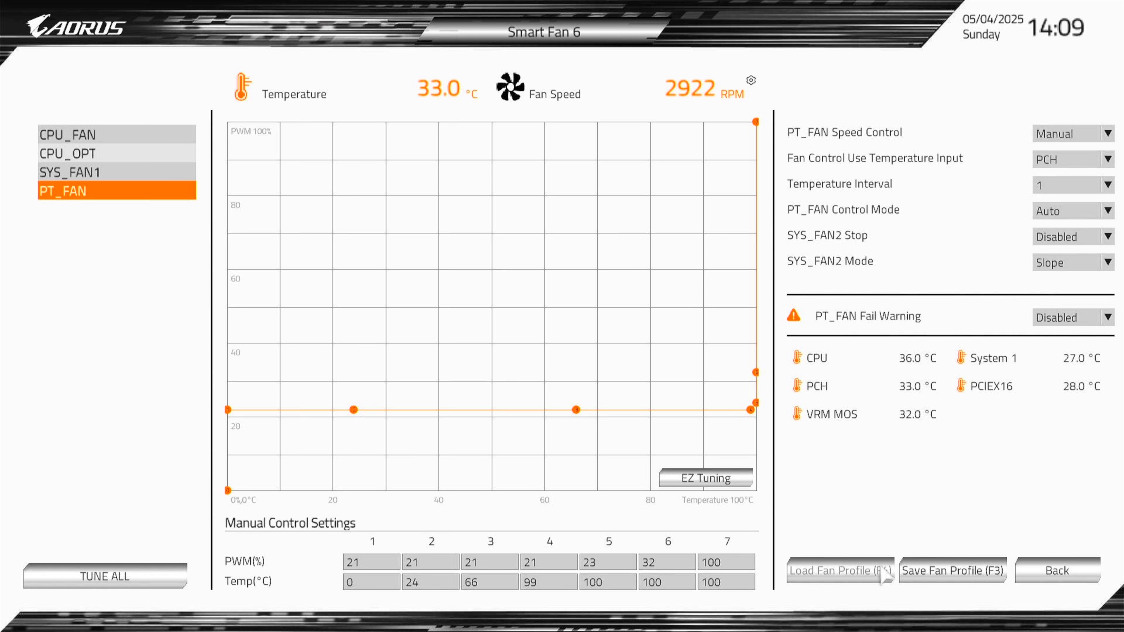
{"action": "mouse_move", "coordinate": [603, 422]}
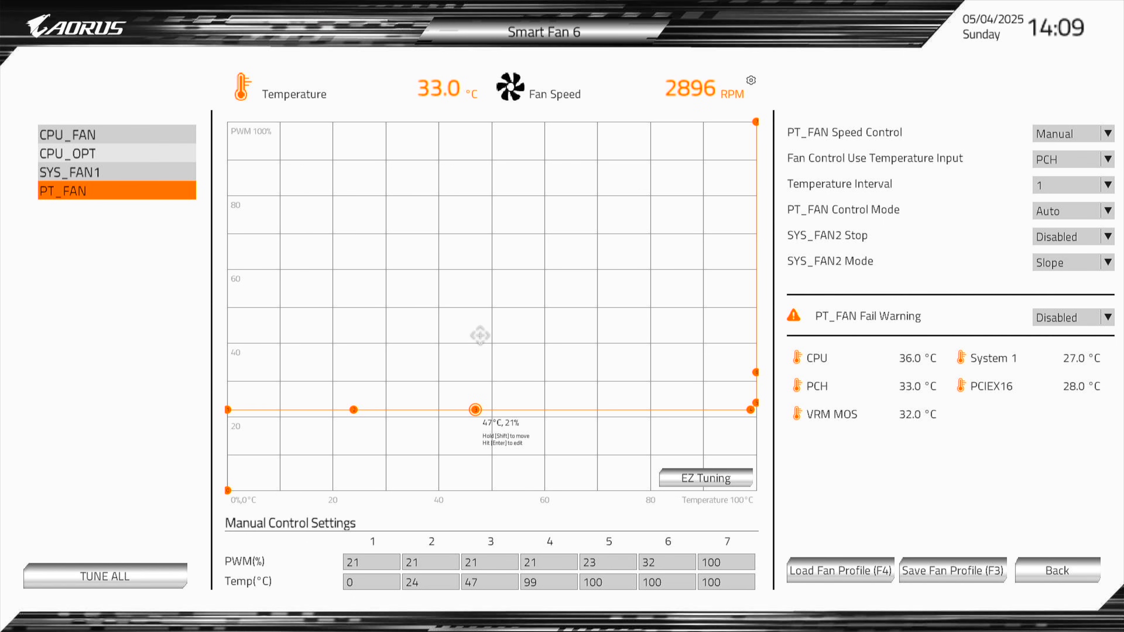
Drag PT_FAN curve points 4 and 5 to 62°C/21% and 83°C/27%
{"action": "left_click_drag", "start_coordinate": [475, 410], "coordinate": [587, 409]}
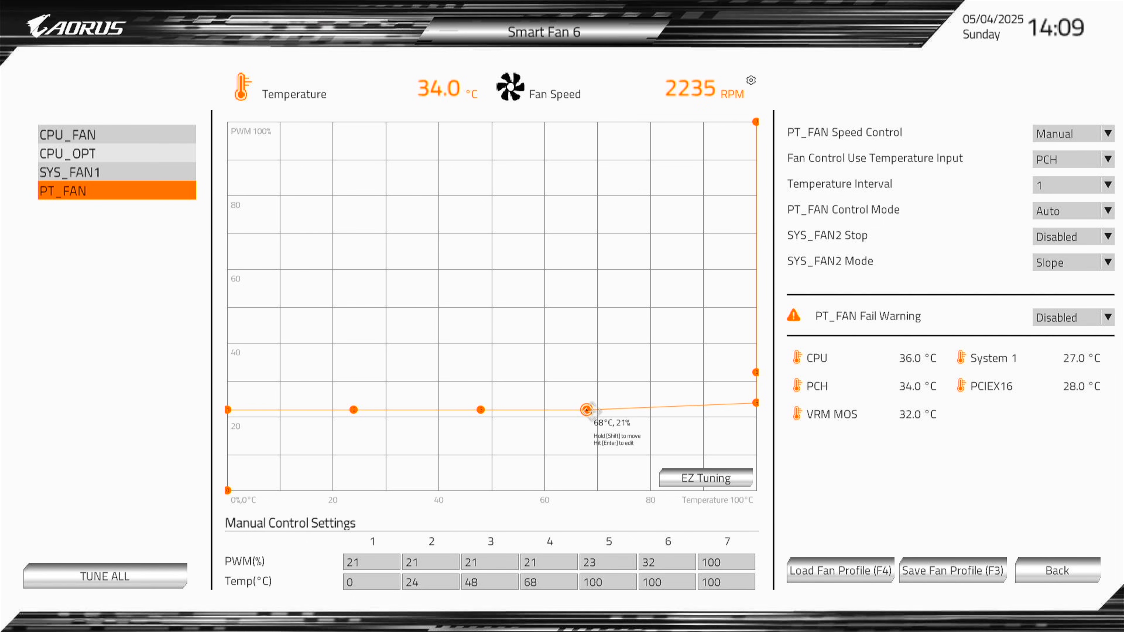
{"action": "left_click_drag", "start_coordinate": [586, 409], "coordinate": [667, 389]}
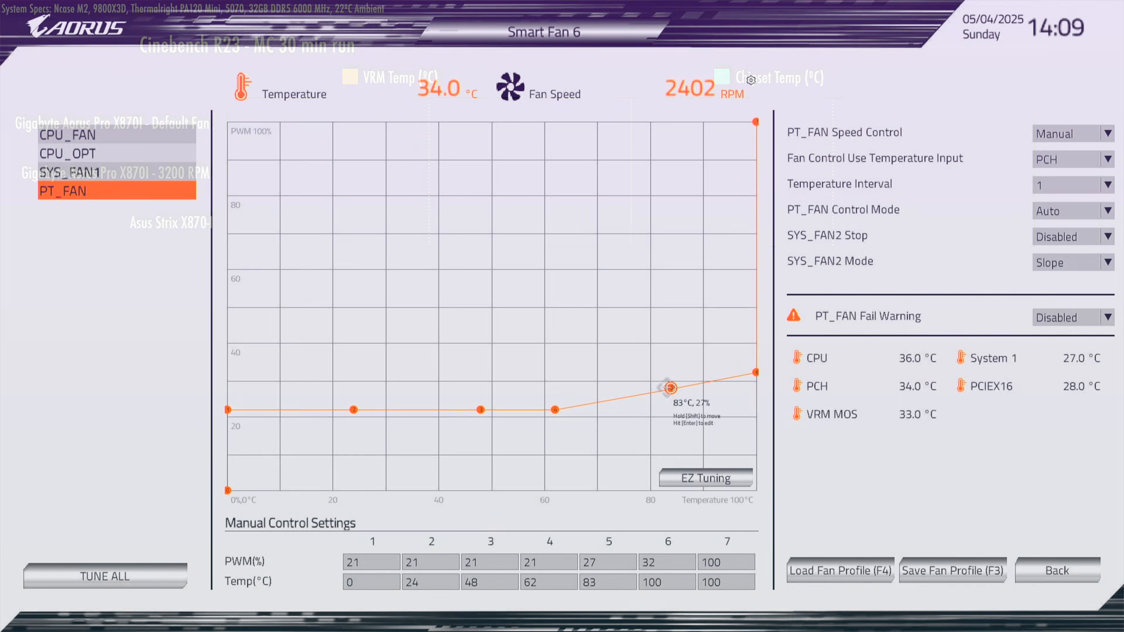